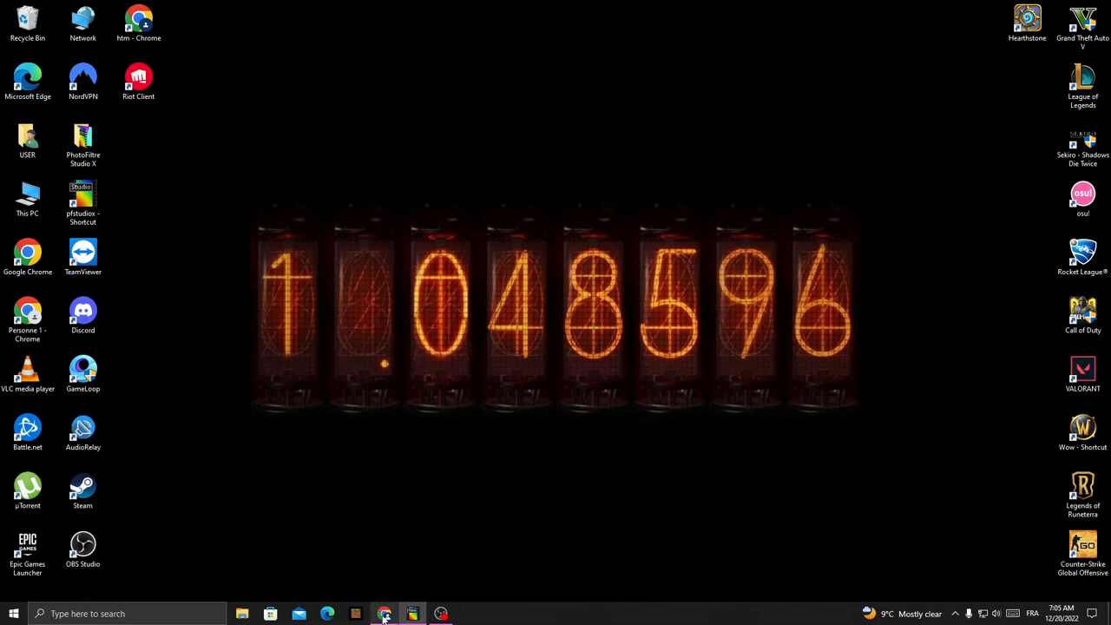
Restore the Chrome window showing the signed-in Udemy home page
left_click(384, 613)
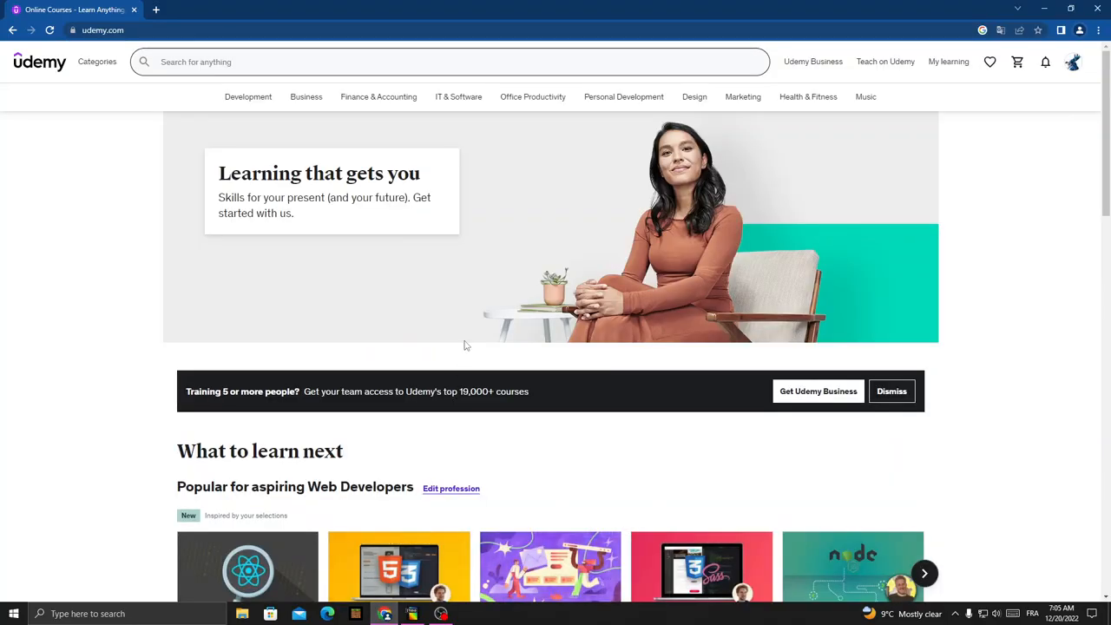
mouse_move(677, 250)
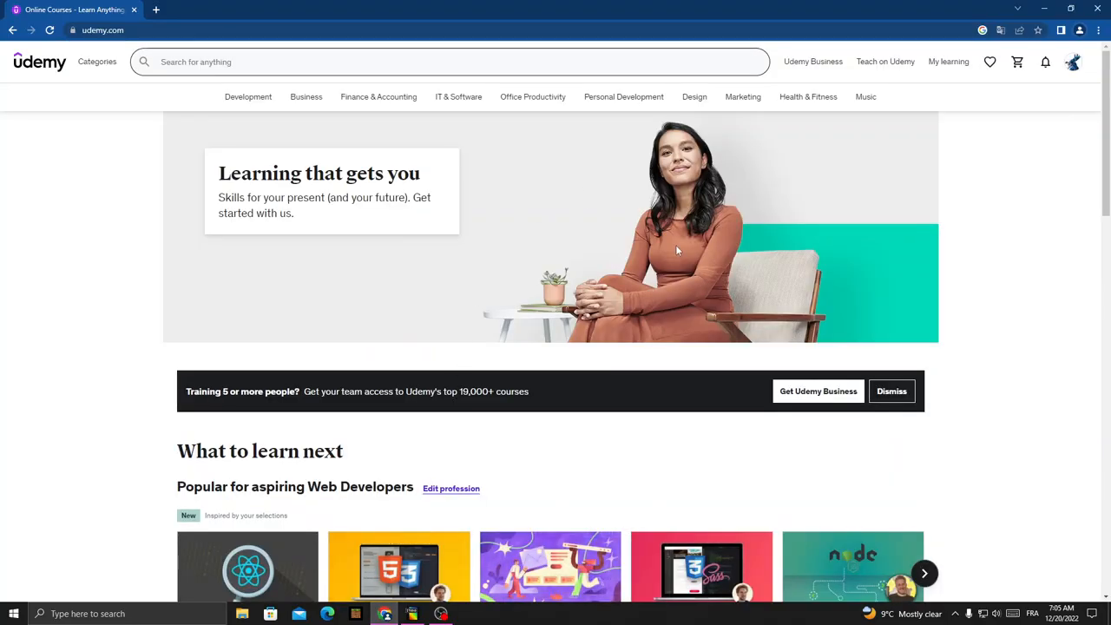
Go from the profile avatar's Edit profile page to the Photo section
left_click(1073, 62)
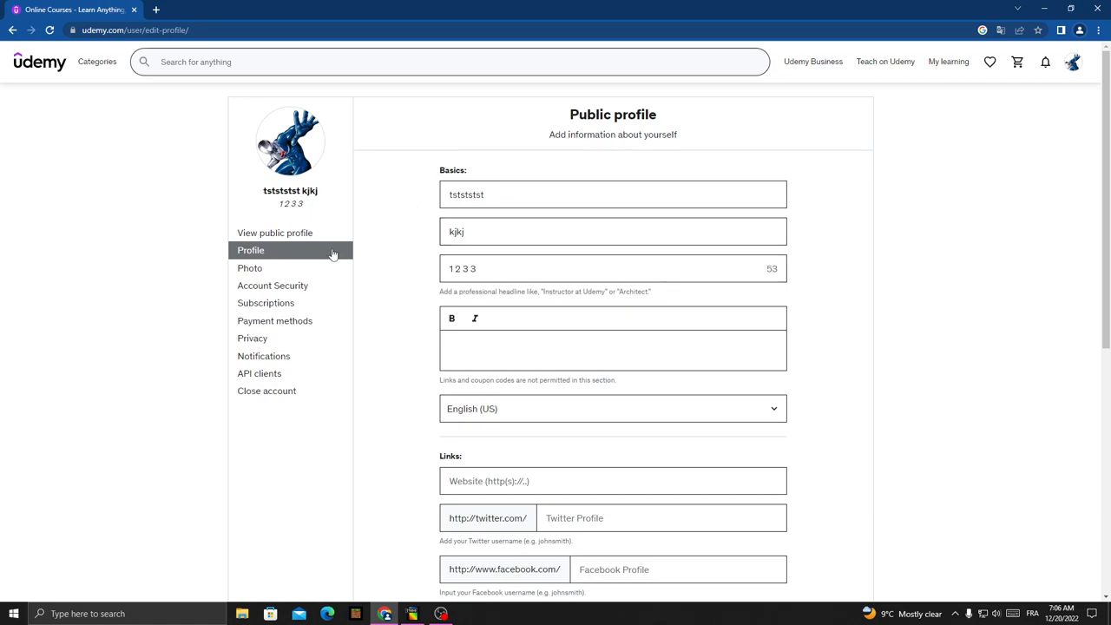
left_click(250, 268)
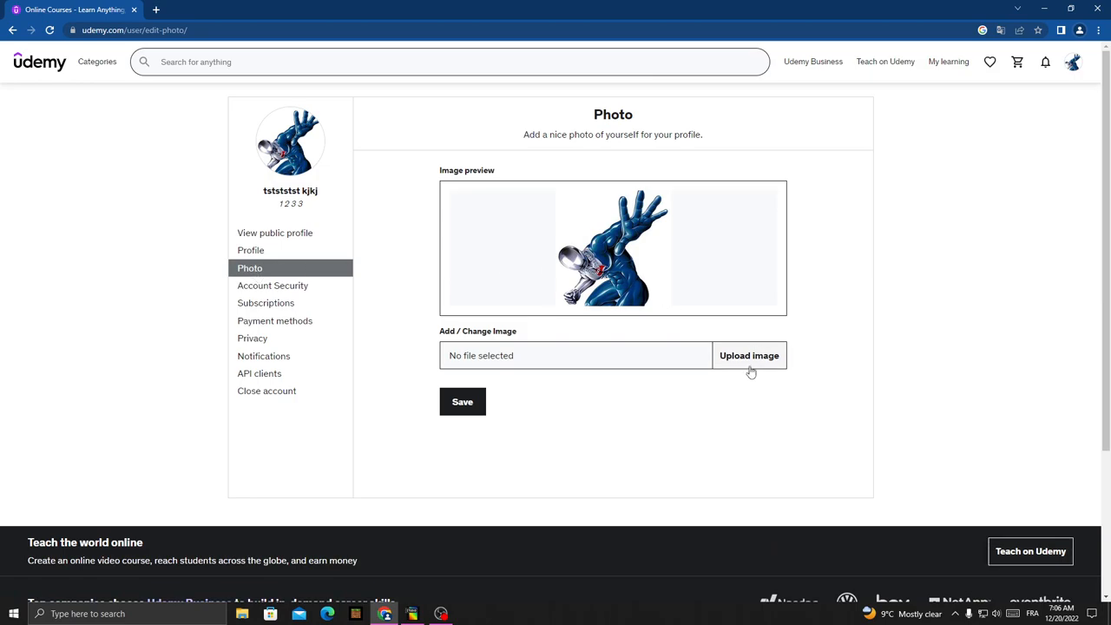
Choose a new picture file through Upload image for the profile photo
left_click(748, 355)
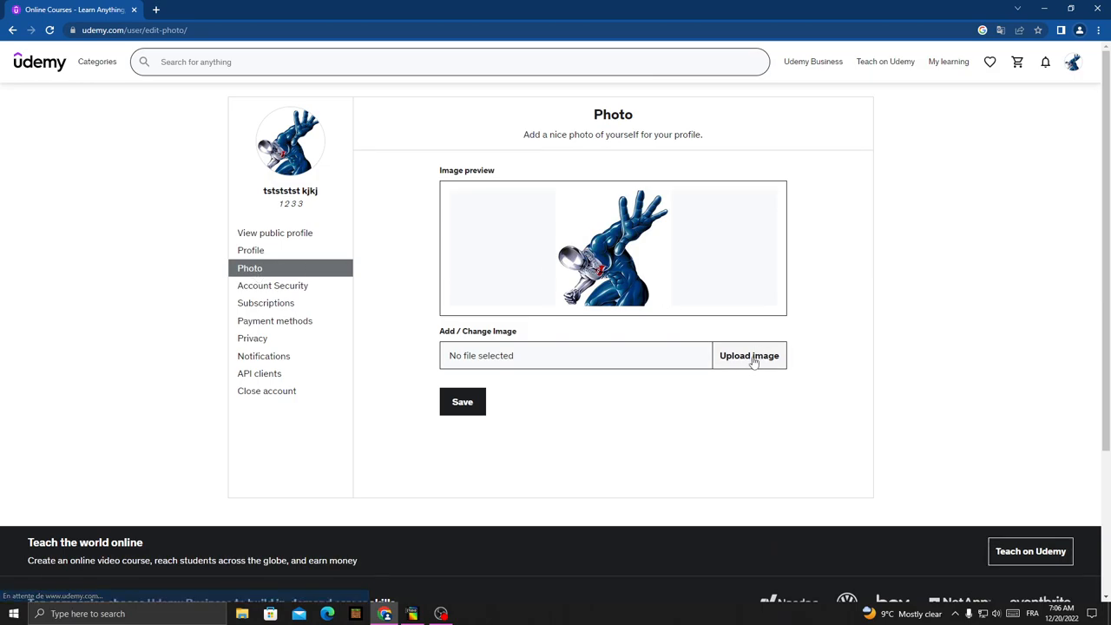
left_click(748, 355)
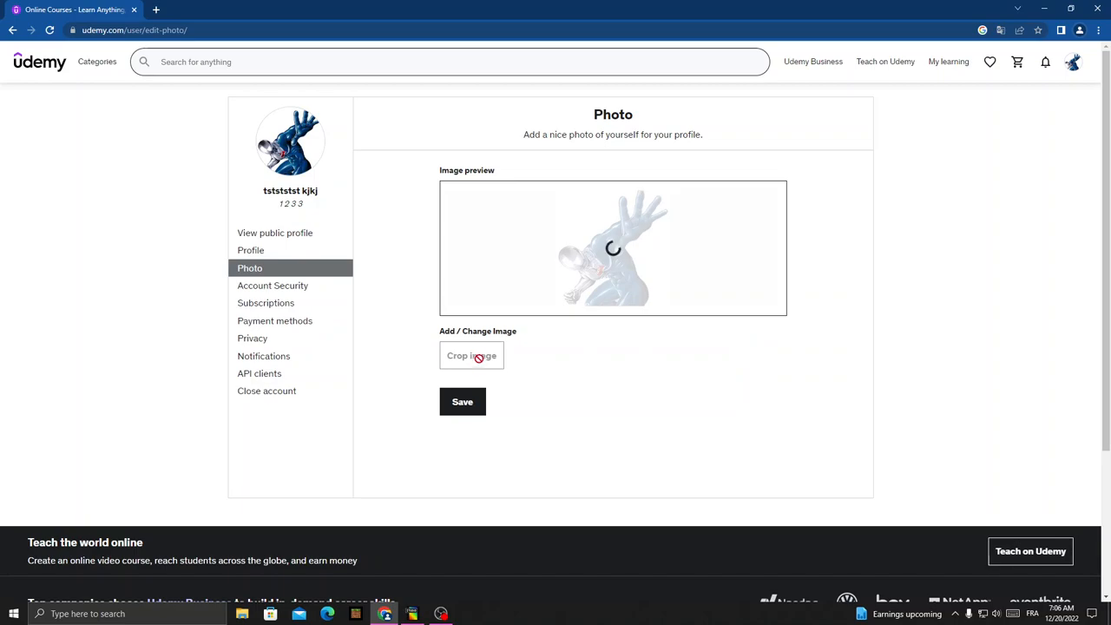
Crop the uploaded image to the square box and save it
left_click(471, 355)
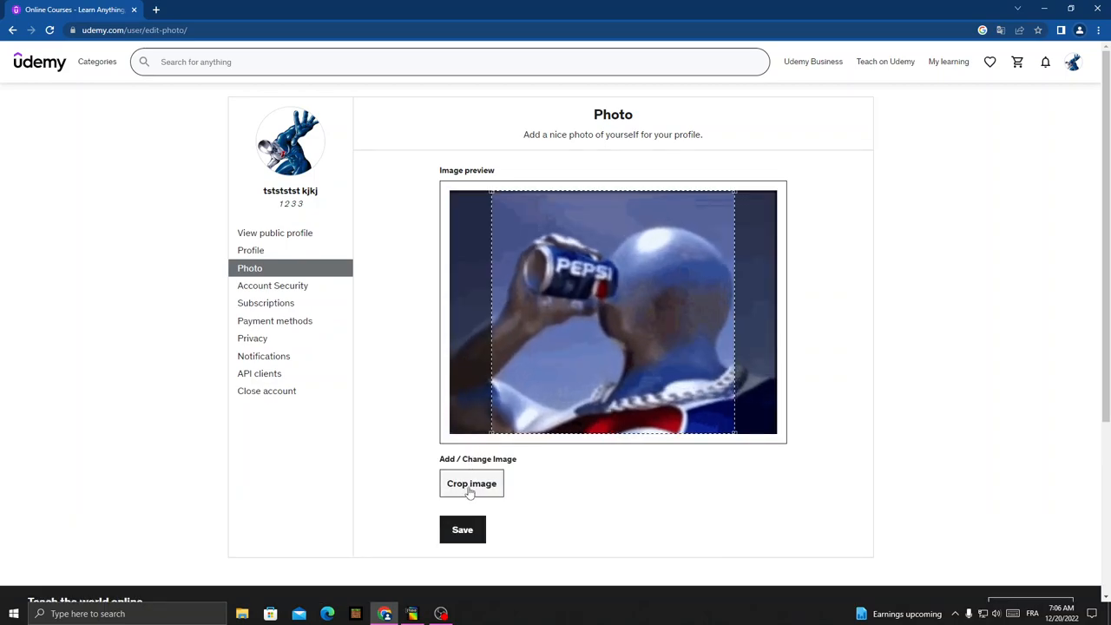
left_click(471, 484)
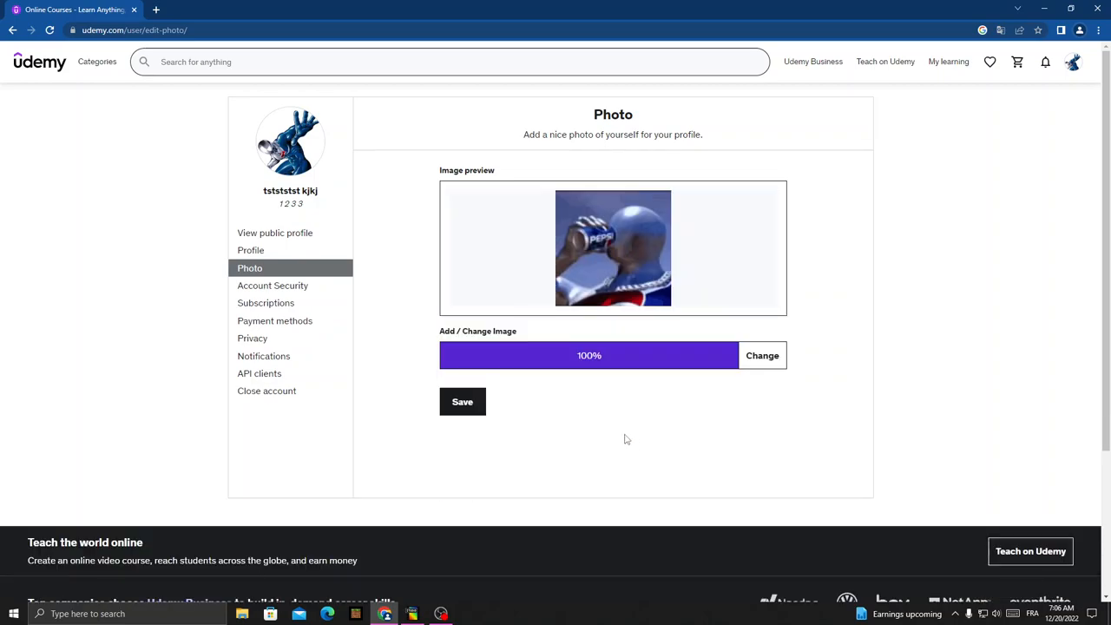
left_click(461, 401)
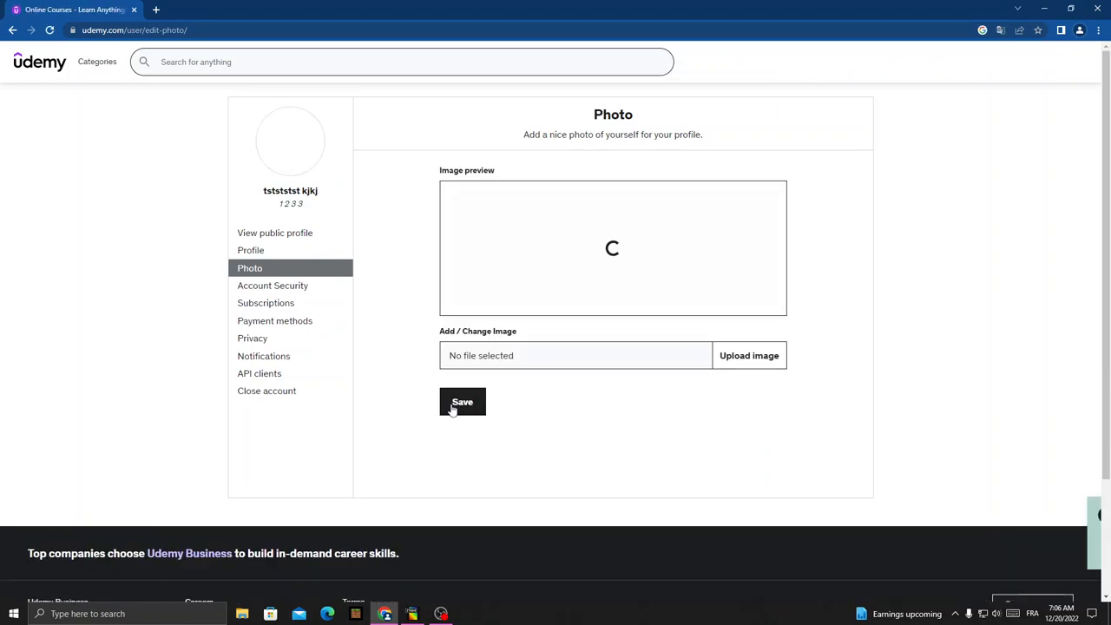
Confirm the photo save and dismiss the 'changes successfully saved' notice
left_click(462, 401)
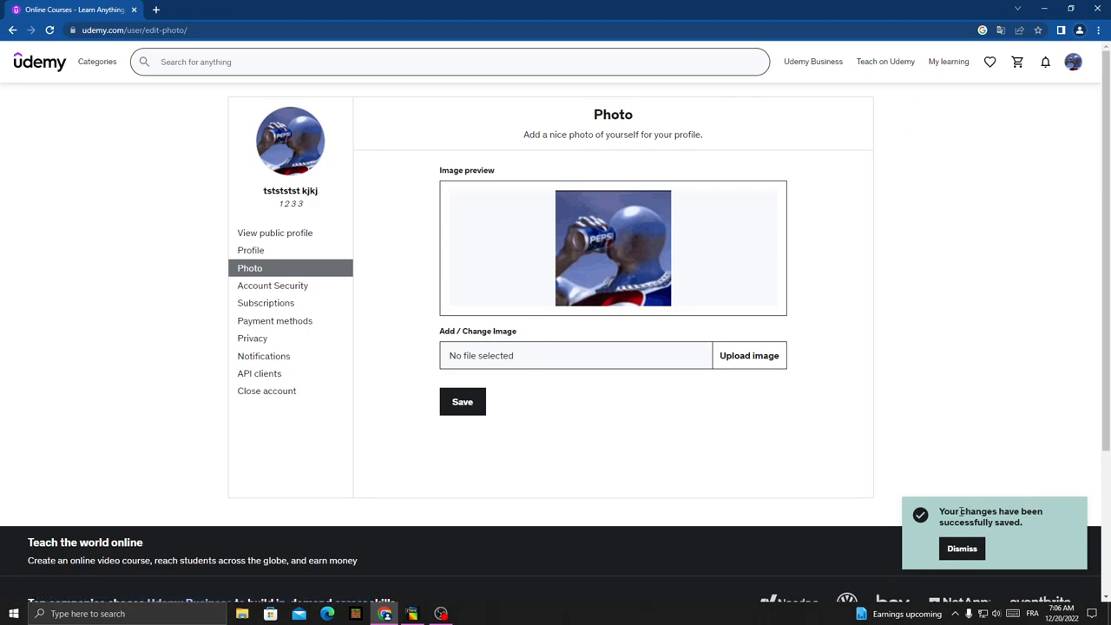
left_click(961, 548)
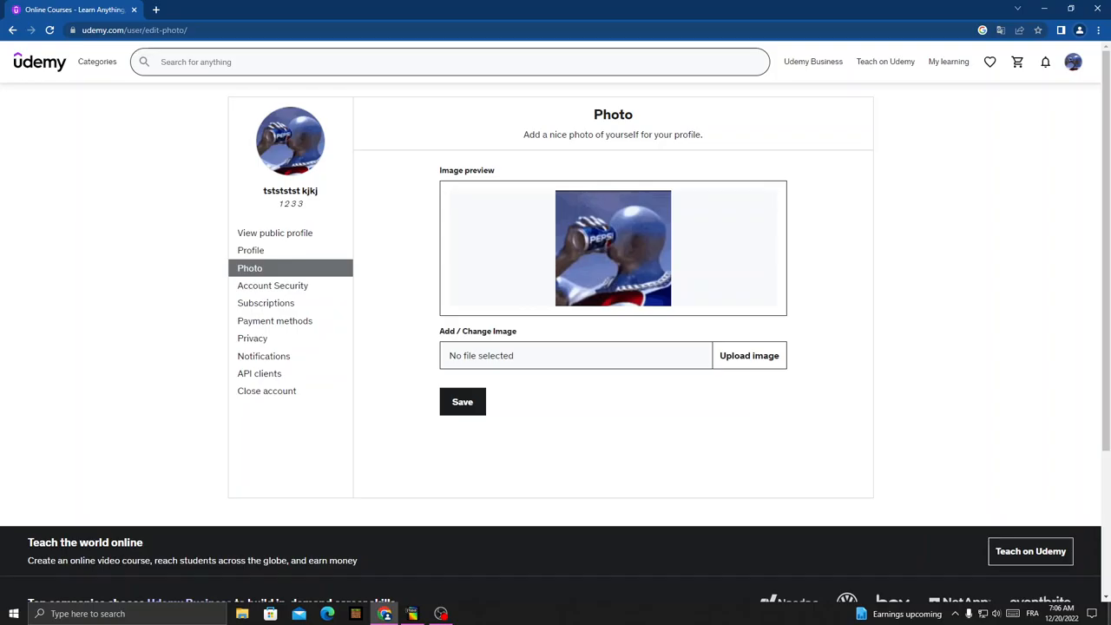